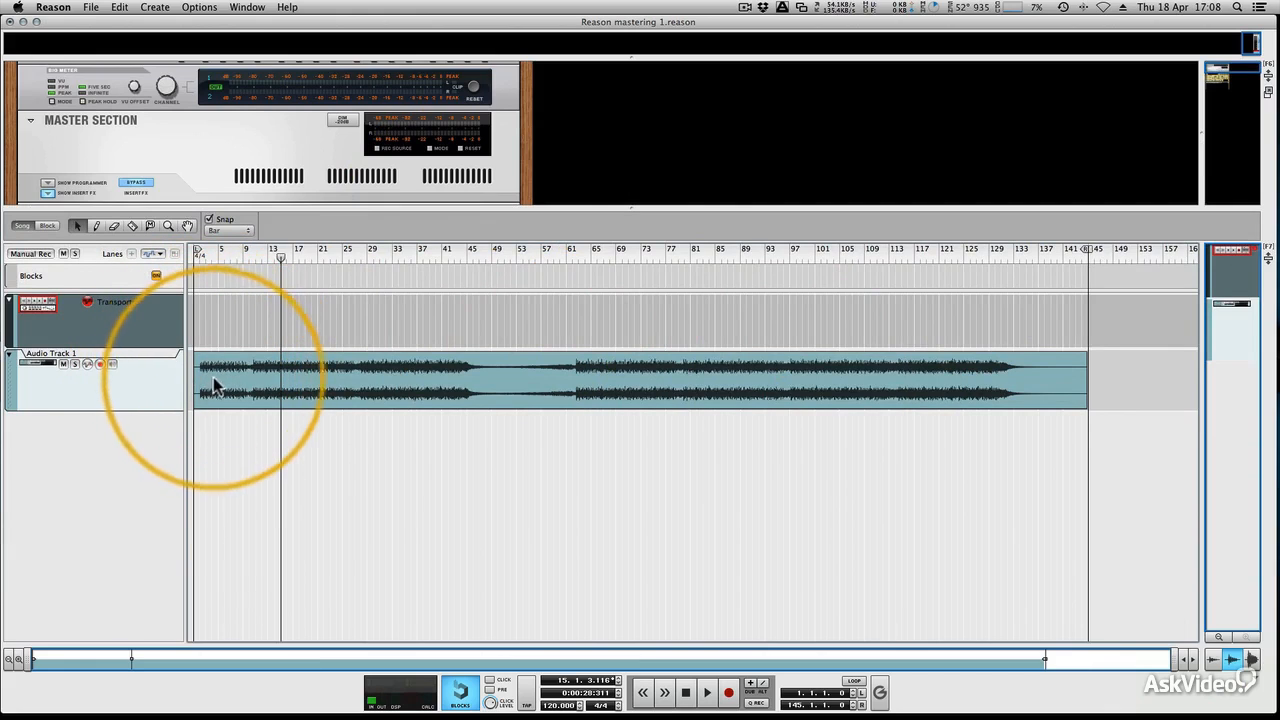
mouse_move(228, 258)
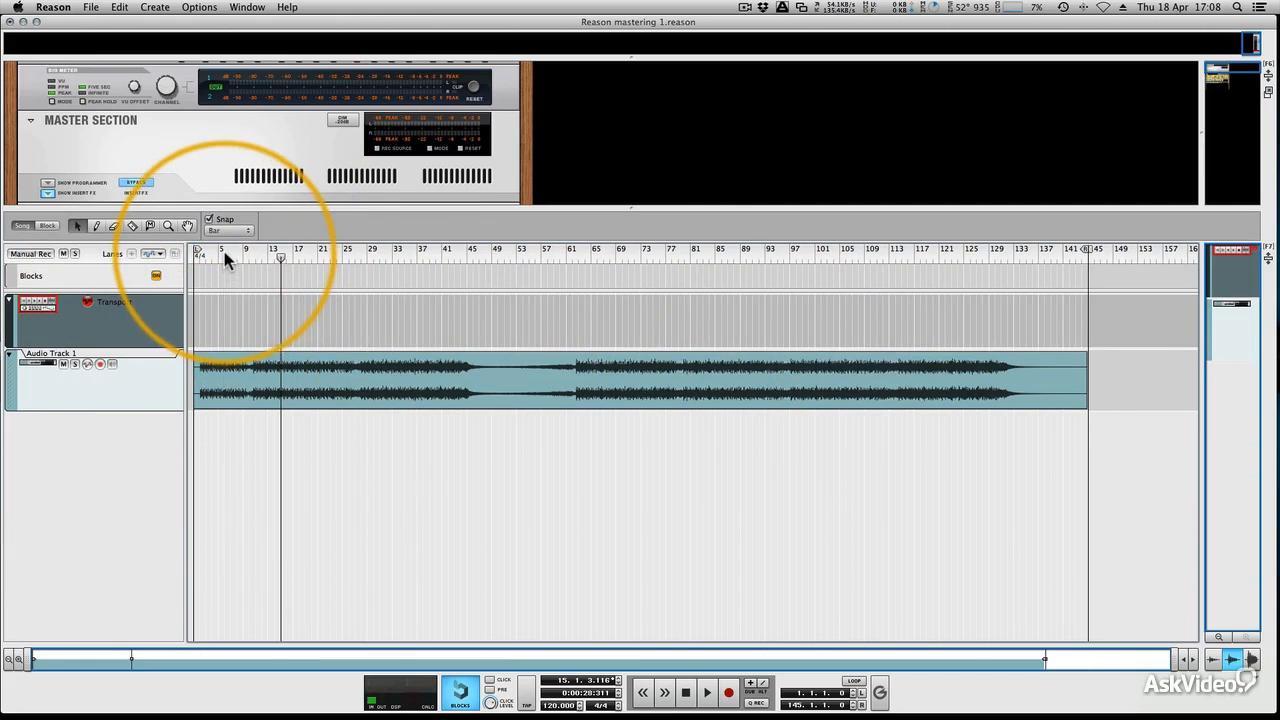
Start, stop and restart playback of Audio Track 1 to watch the master meters
left_click(712, 690)
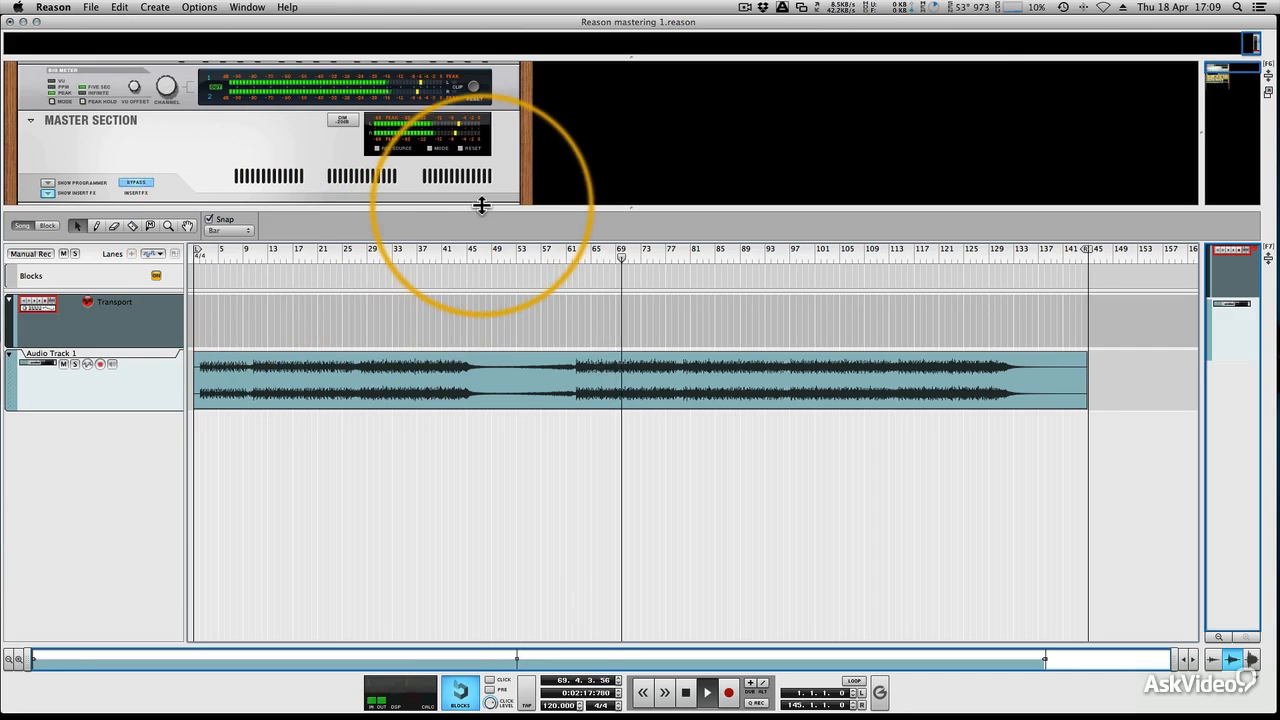
left_click(717, 691)
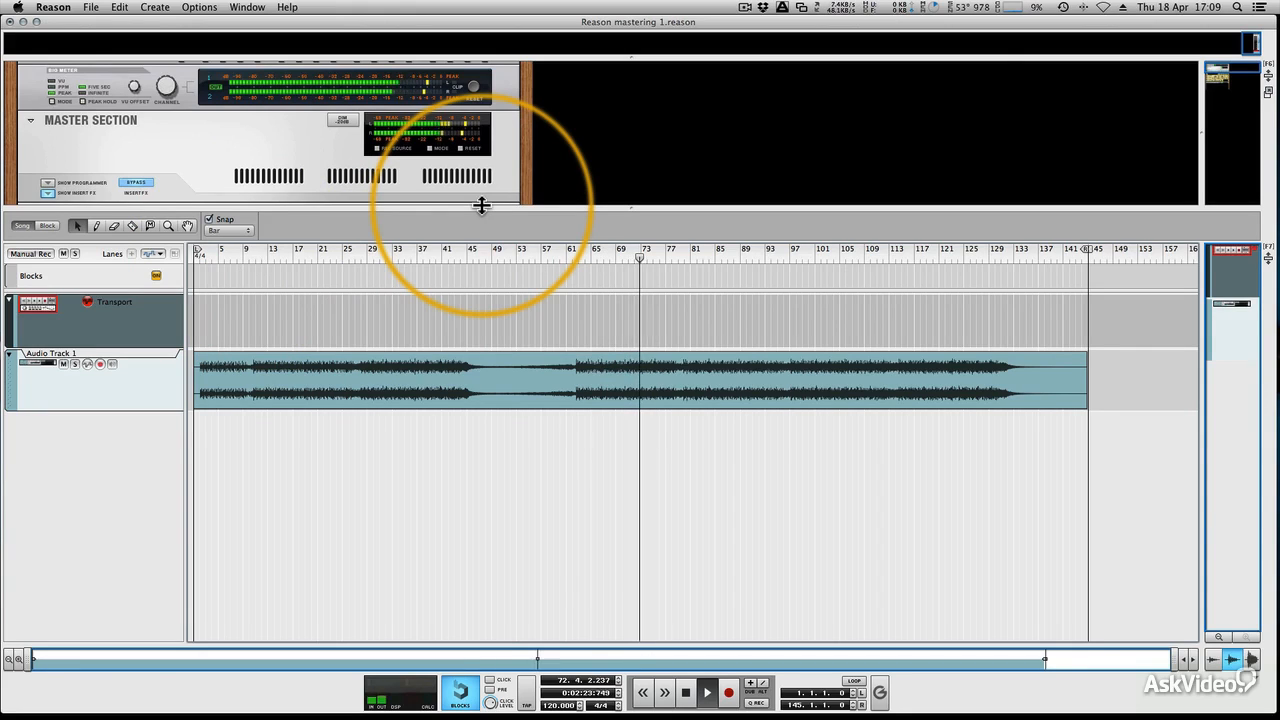
left_click(704, 690)
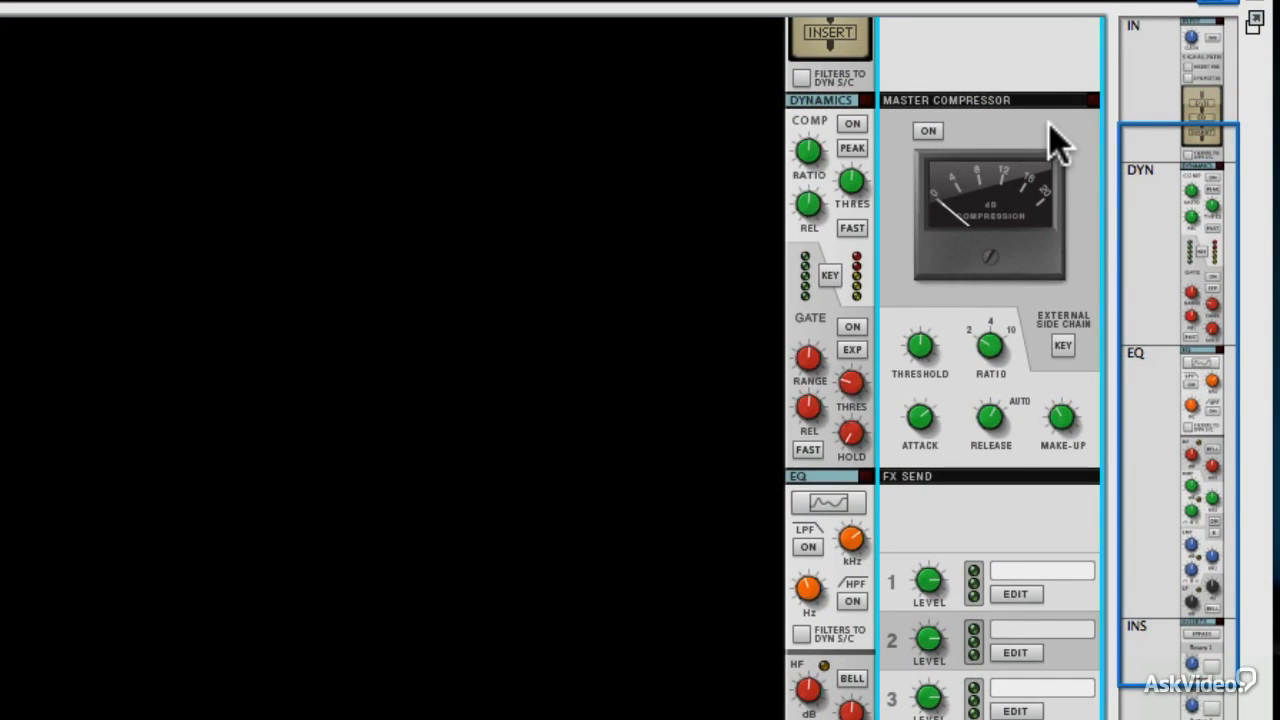
Switch on the master bus compressor and shorten its release to 0.6 s
left_click(930, 131)
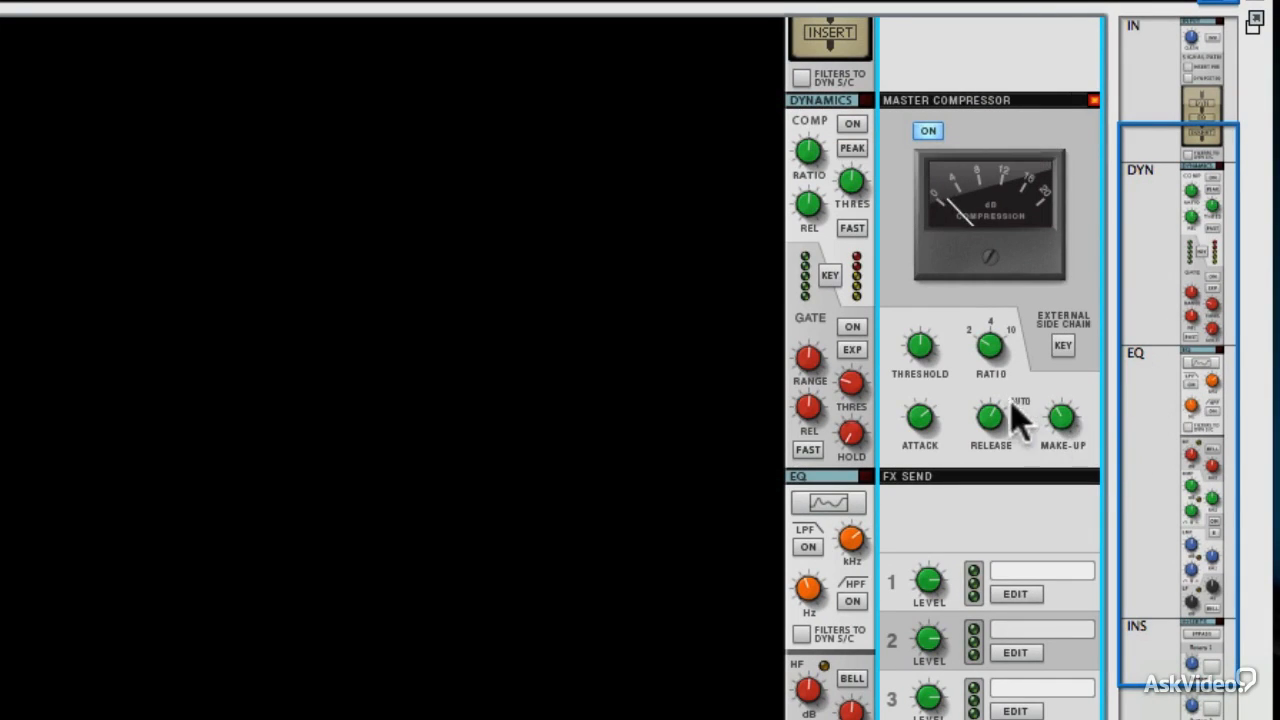
mouse_move(1005, 405)
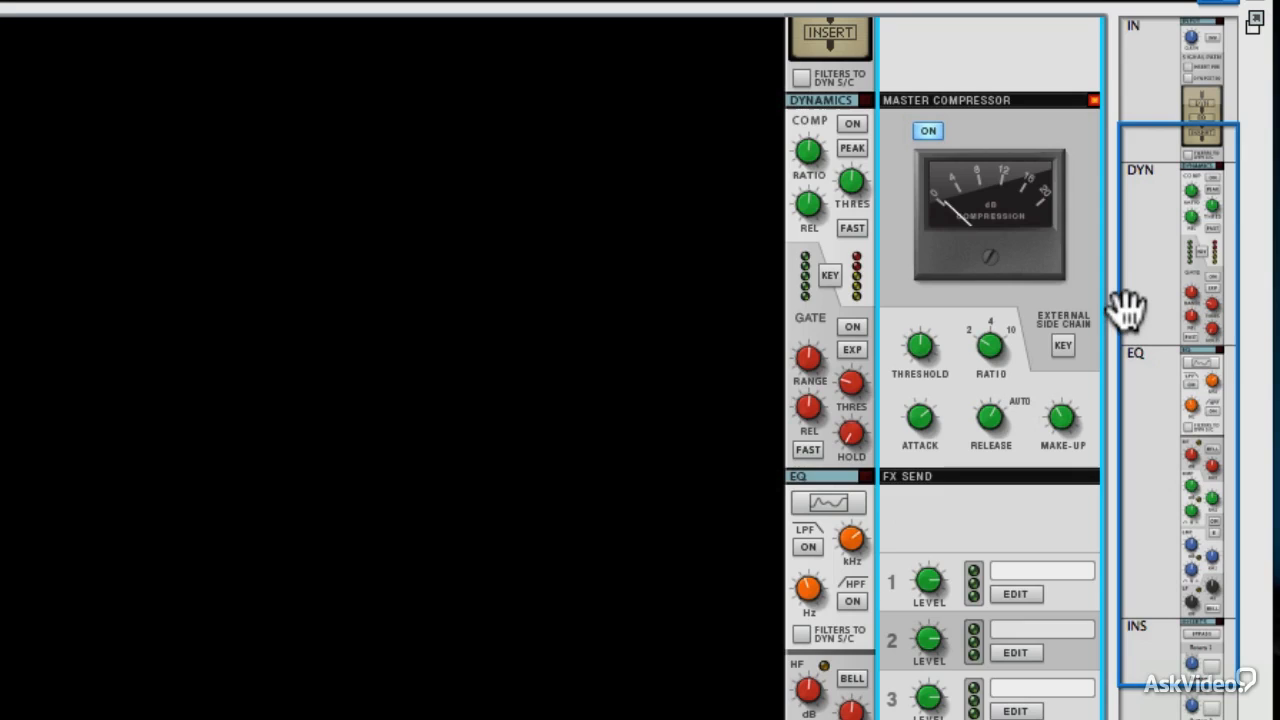
mouse_move(920, 420)
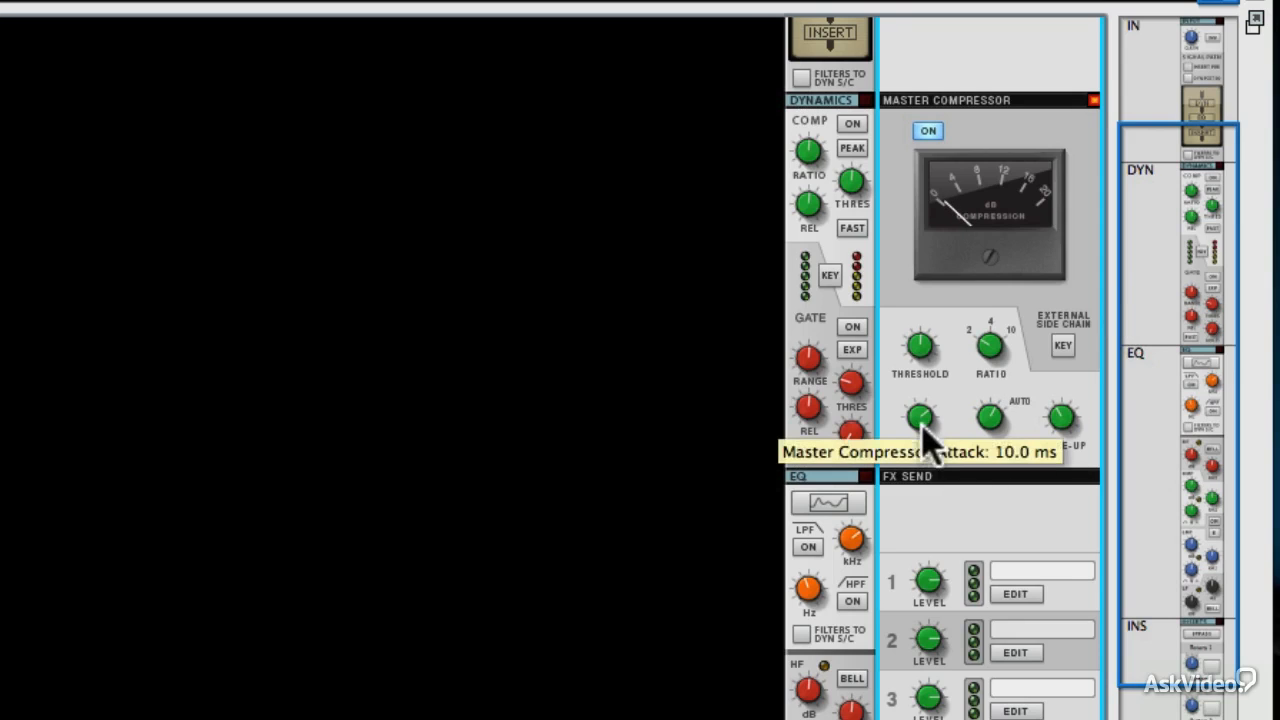
mouse_move(990, 420)
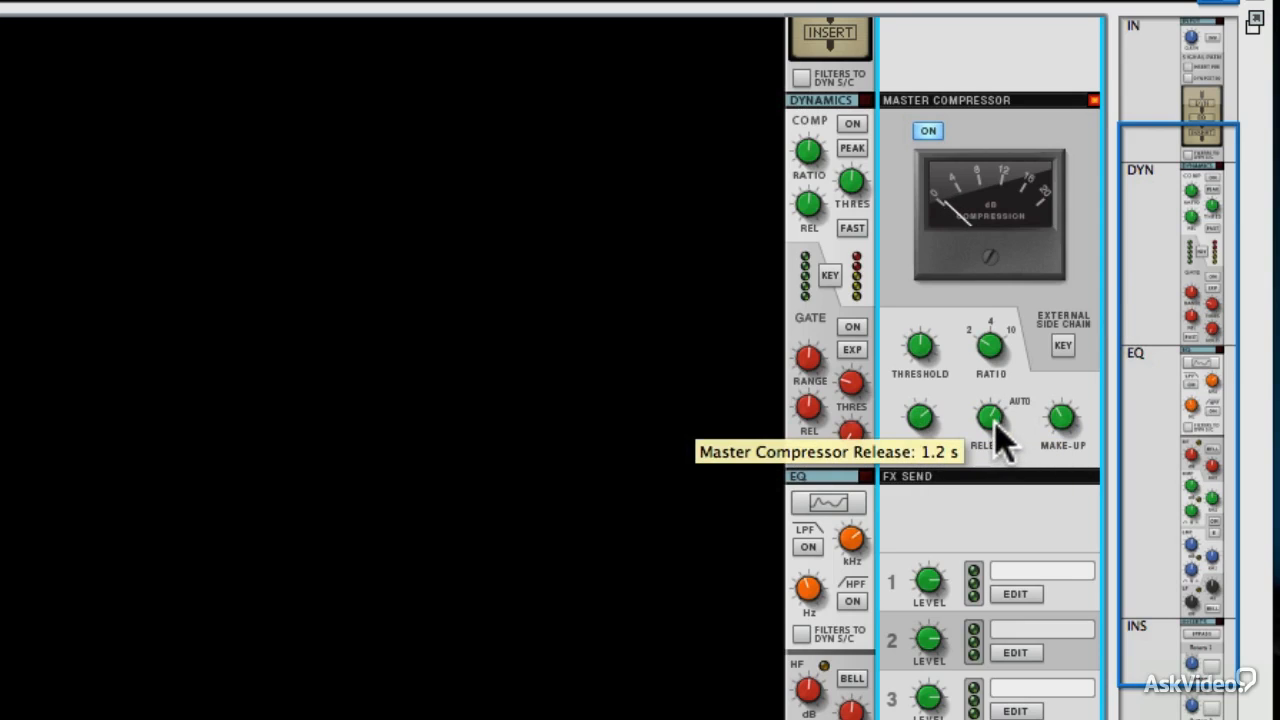
left_click_drag(990, 417, 990, 445)
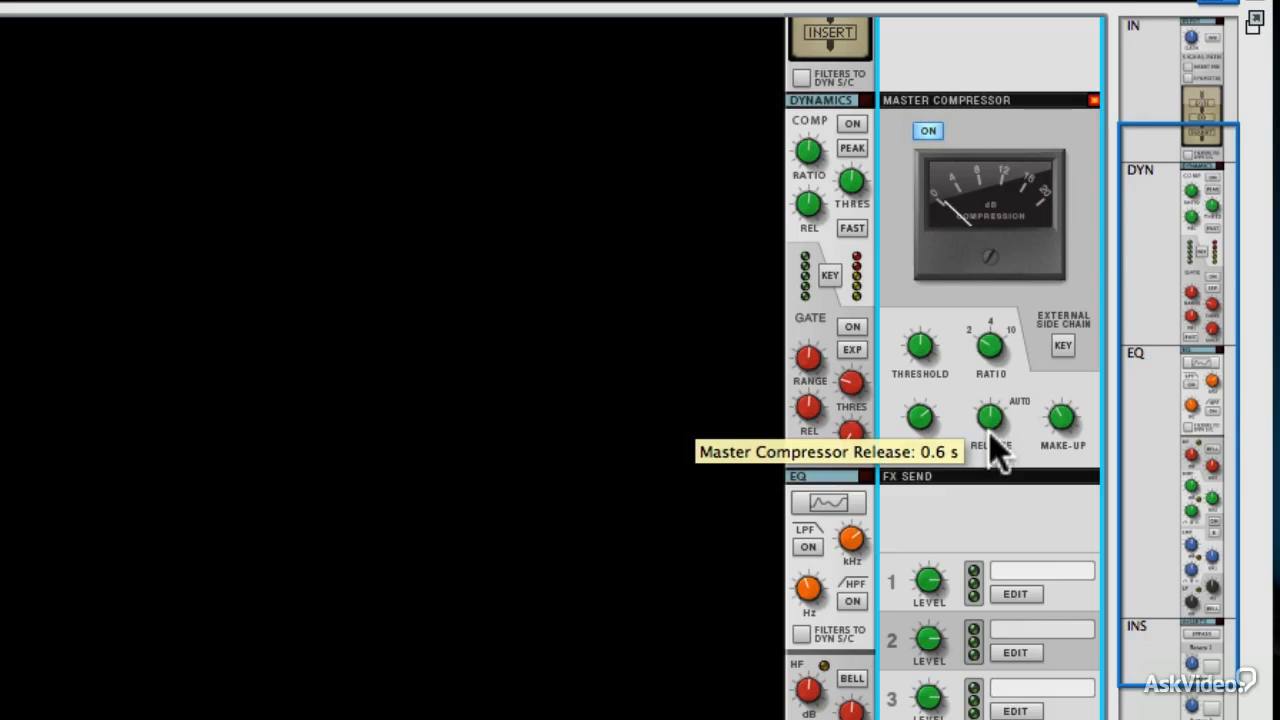
mouse_move(1030, 480)
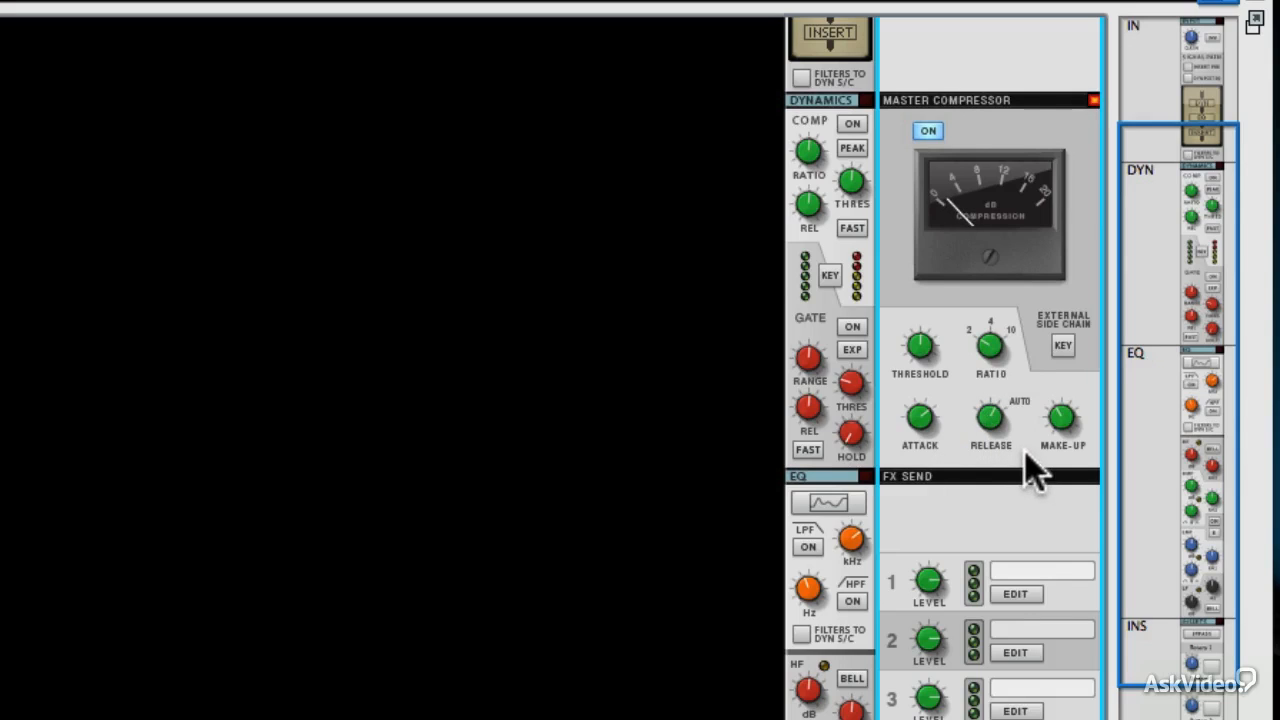
mouse_move(1005, 410)
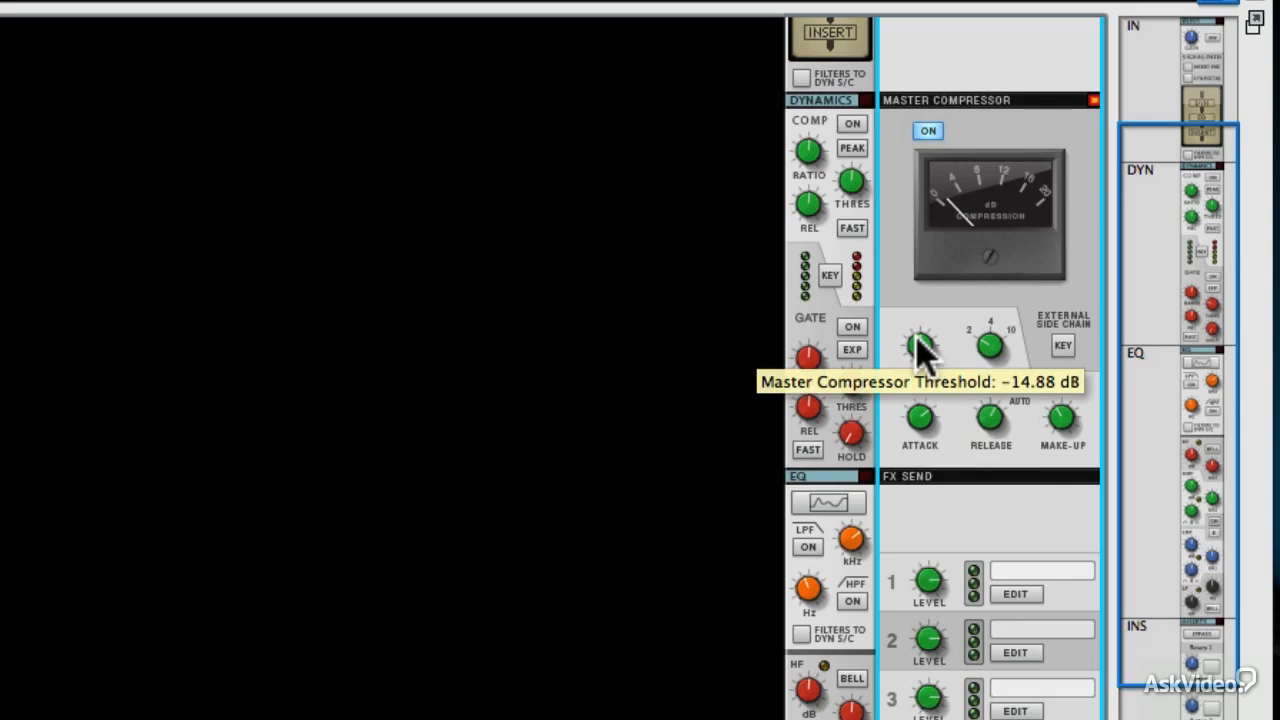
Lower the master compressor threshold to about −19 dB, then settle near −16.8 dB
left_click_drag(920, 345, 920, 365)
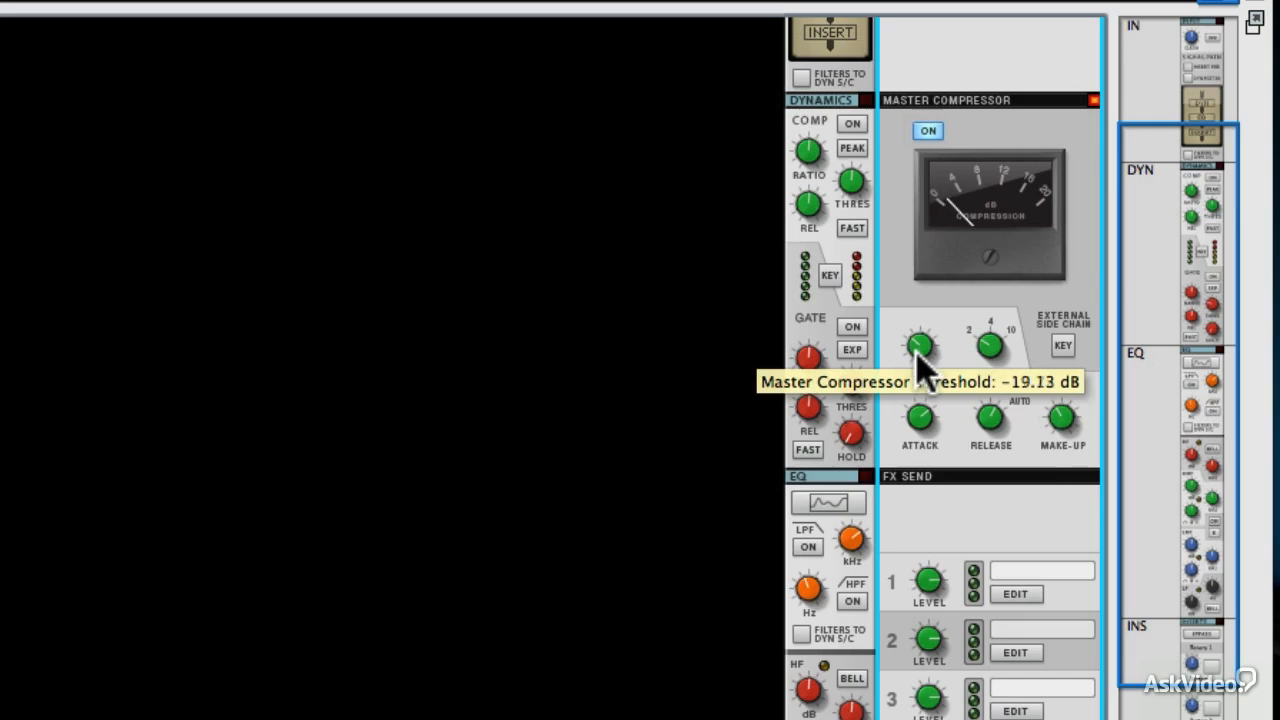
left_click_drag(918, 345, 918, 360)
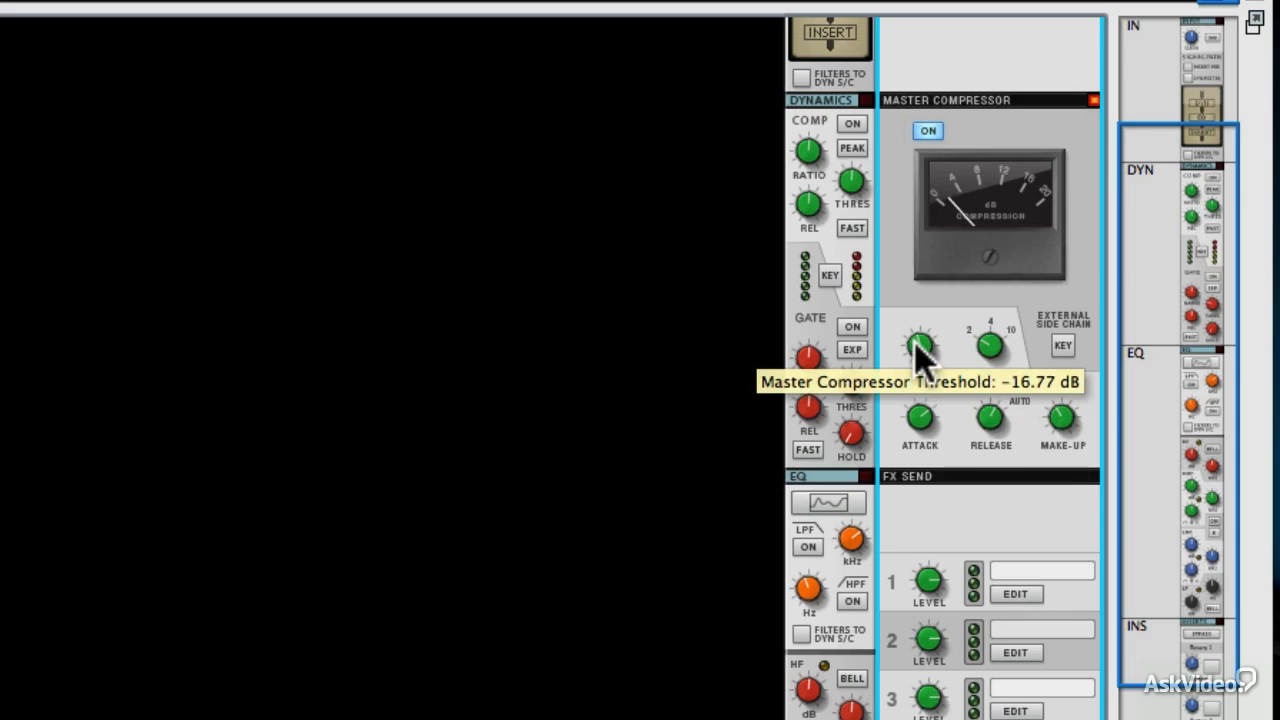
left_click_drag(920, 345, 920, 360)
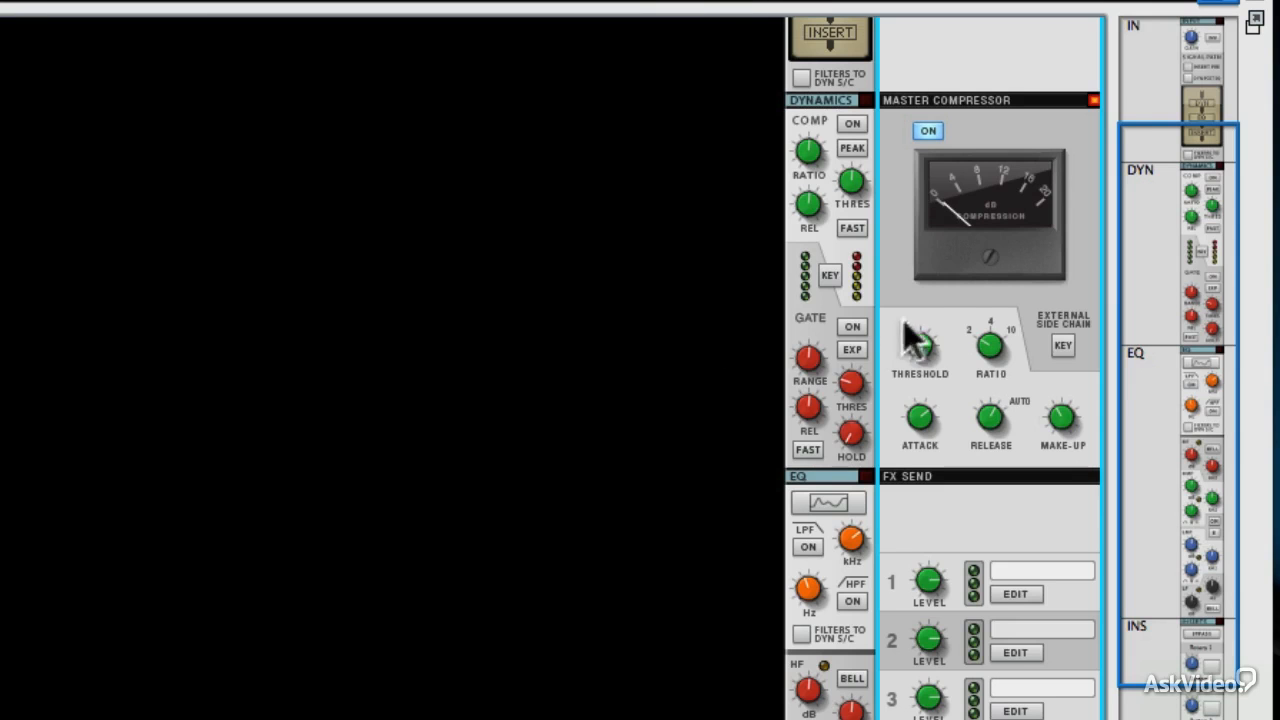
mouse_move(965, 230)
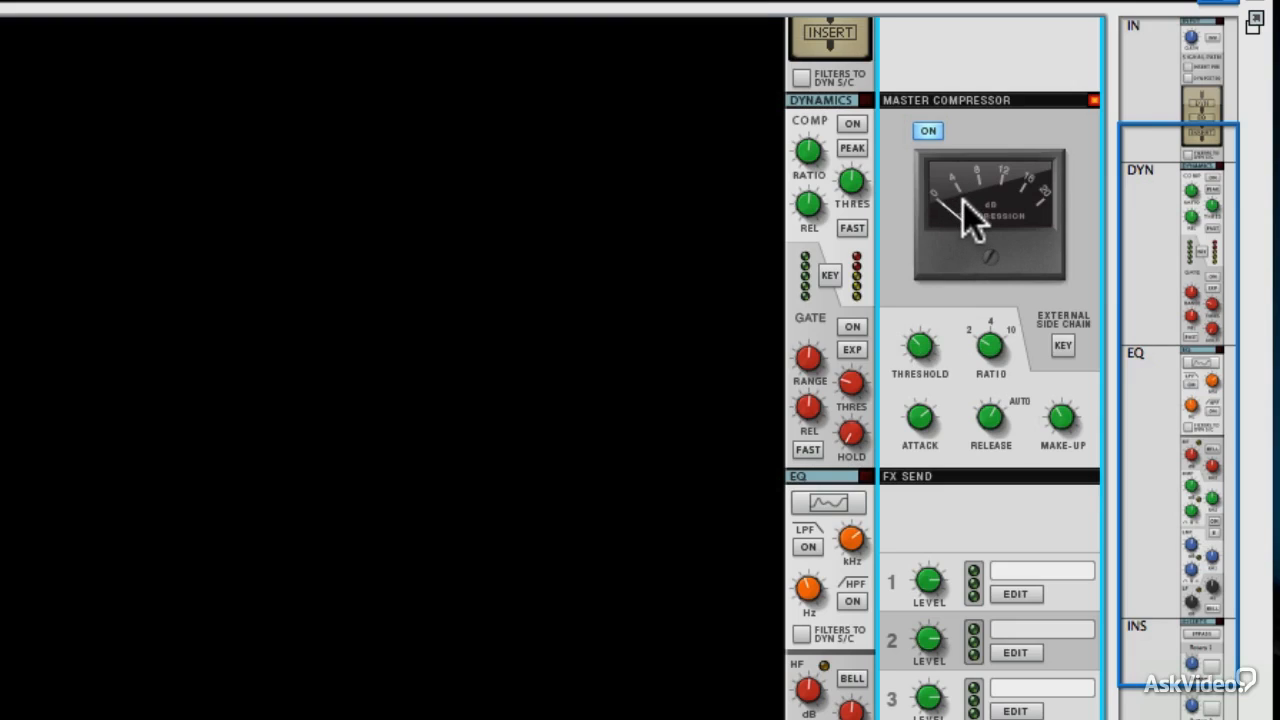
mouse_move(983, 245)
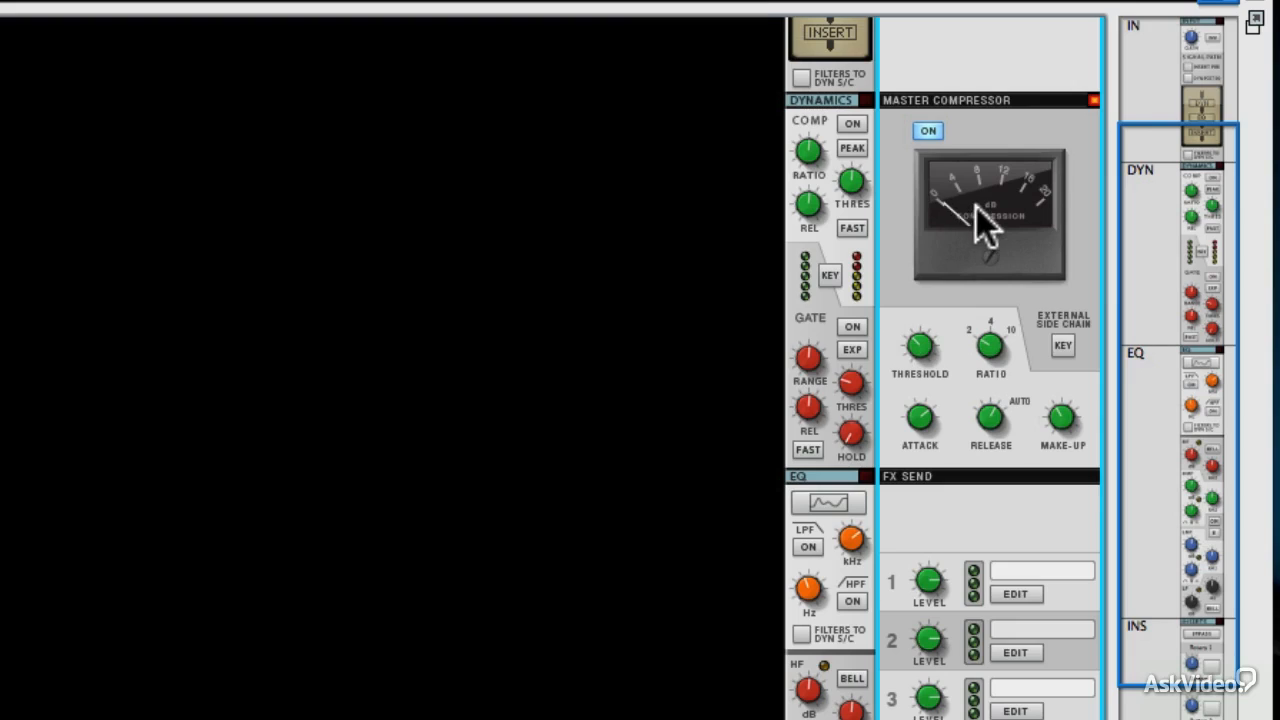
mouse_move(960, 222)
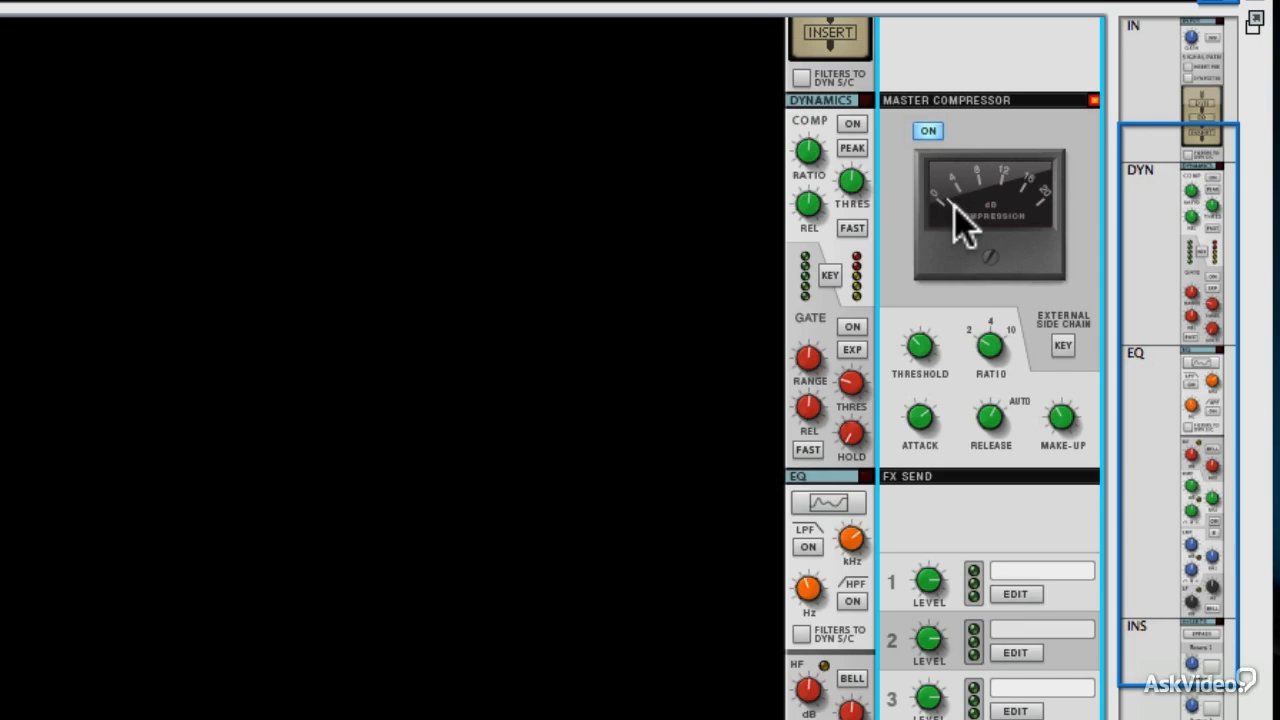
mouse_move(1143, 495)
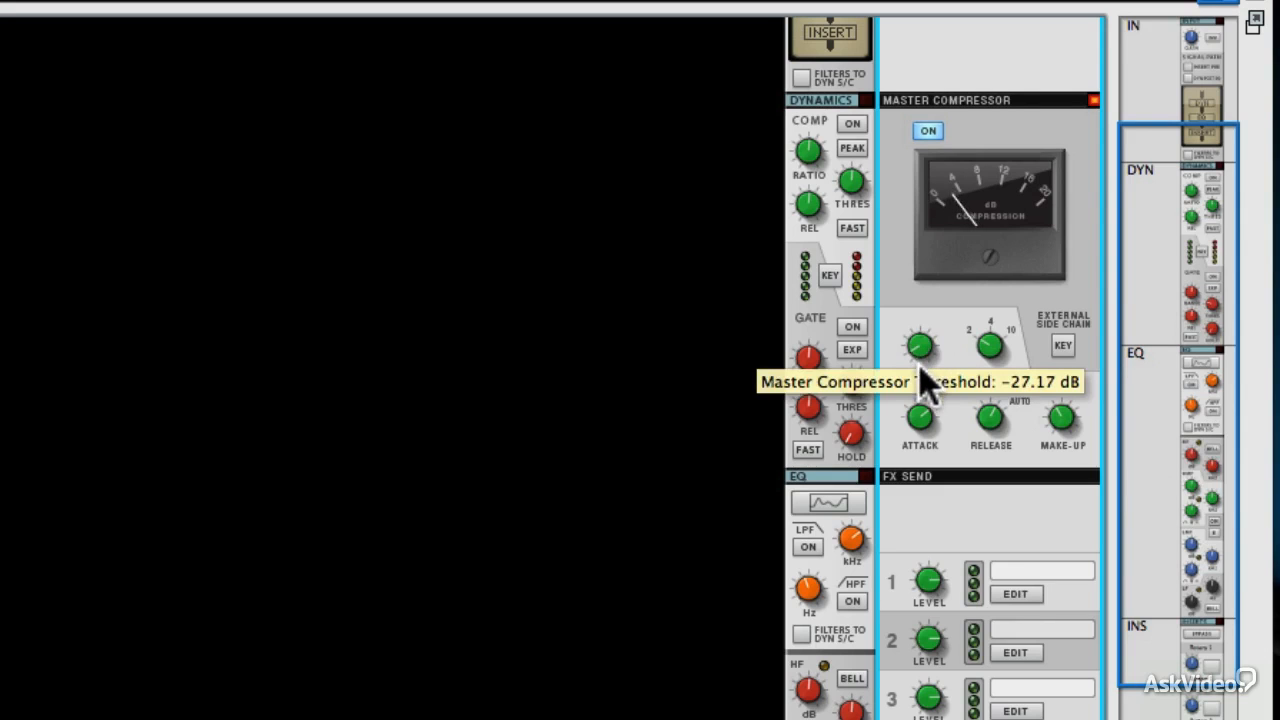
mouse_move(1005, 345)
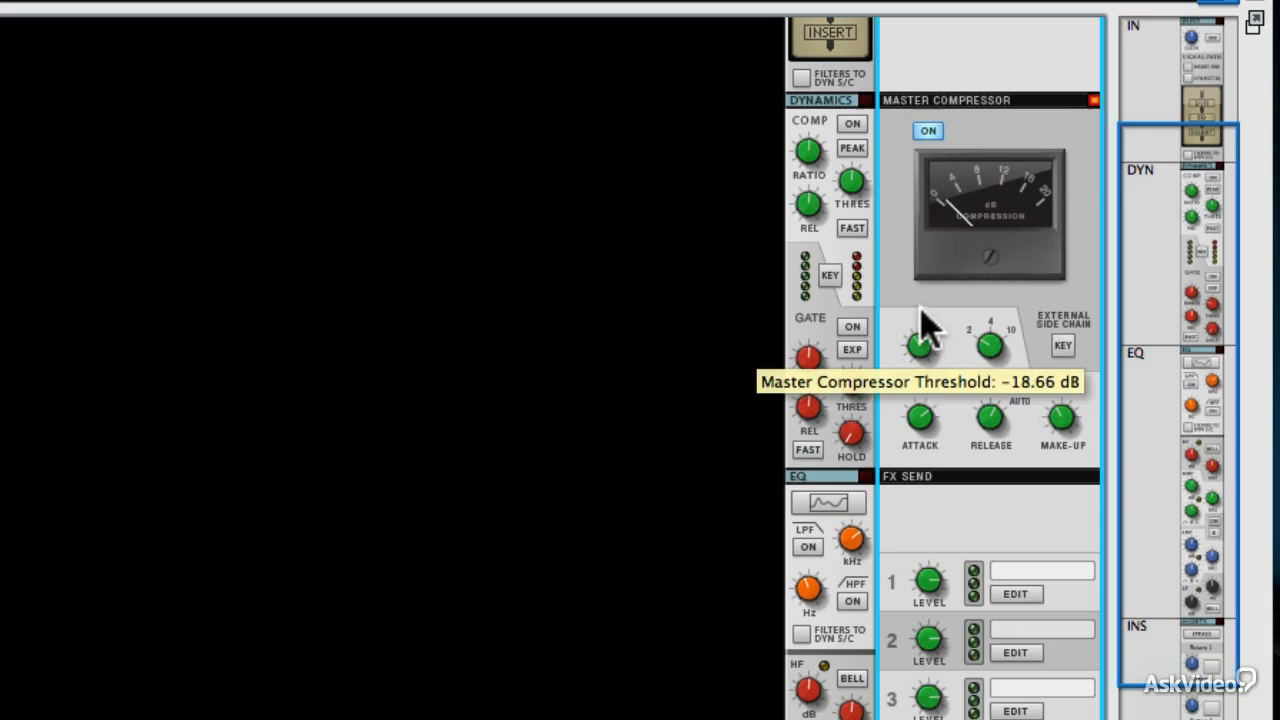
Nudge the master compressor threshold up to about −16.5 dB
left_click_drag(920, 345, 920, 335)
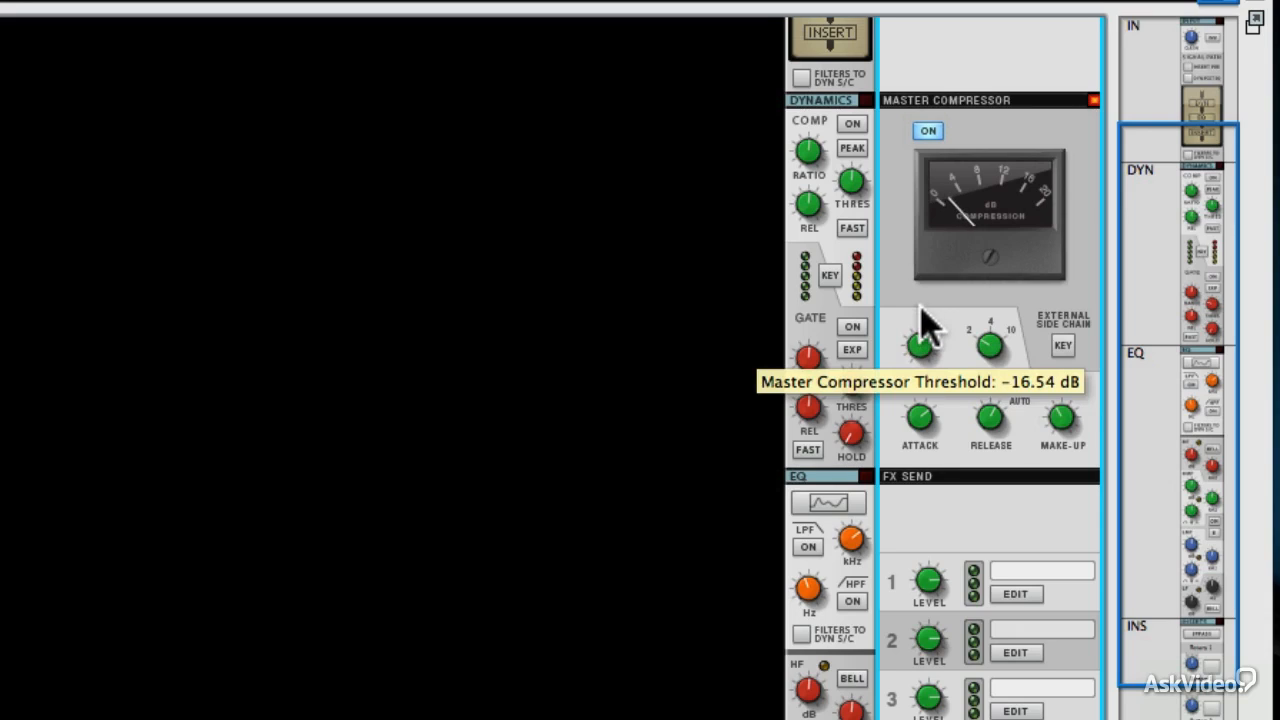
left_click_drag(920, 345, 920, 360)
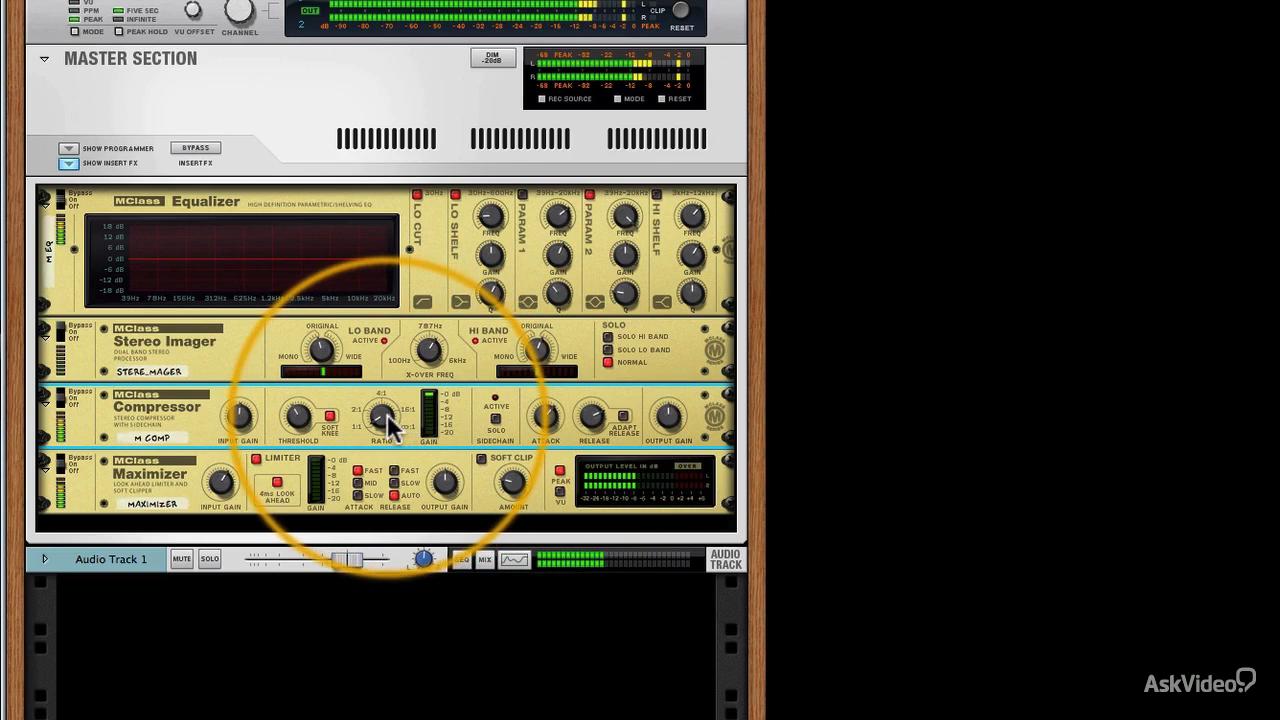
Set the MClass Compressor ratio to 1.65:1 and its attack to 69 ms
left_click_drag(383, 418, 383, 410)
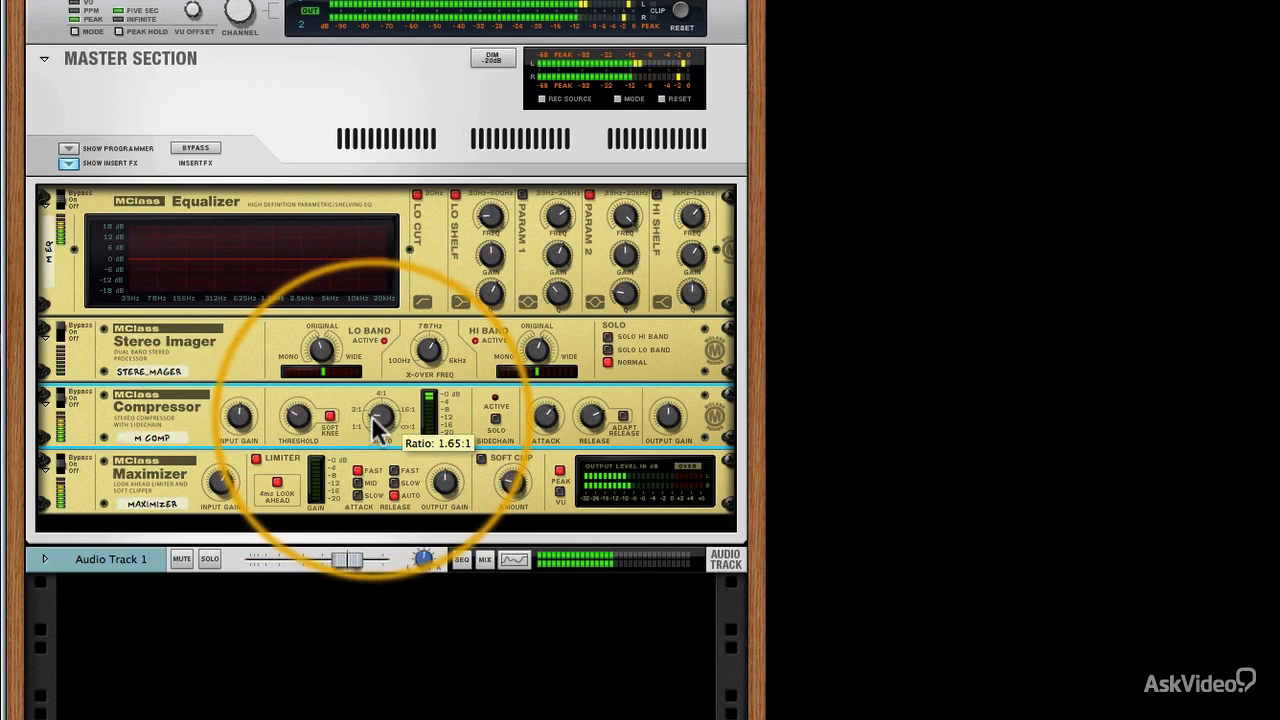
left_click_drag(380, 418, 378, 425)
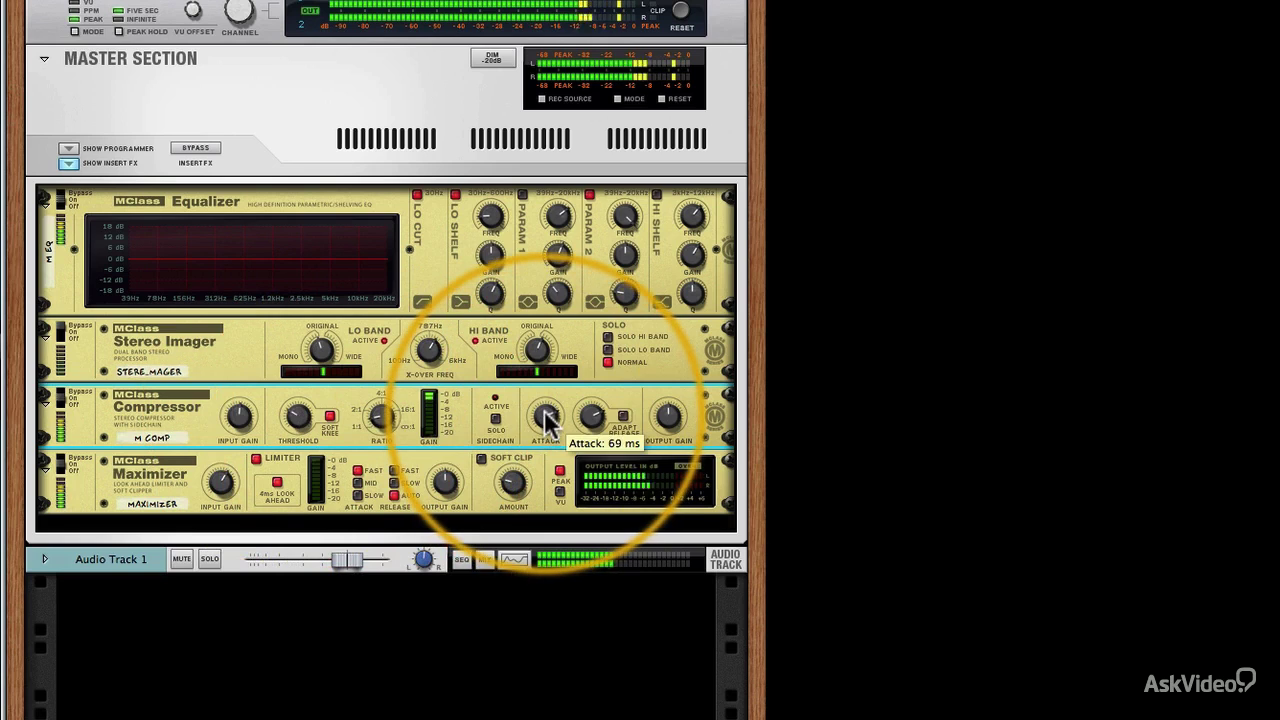
mouse_move(670, 429)
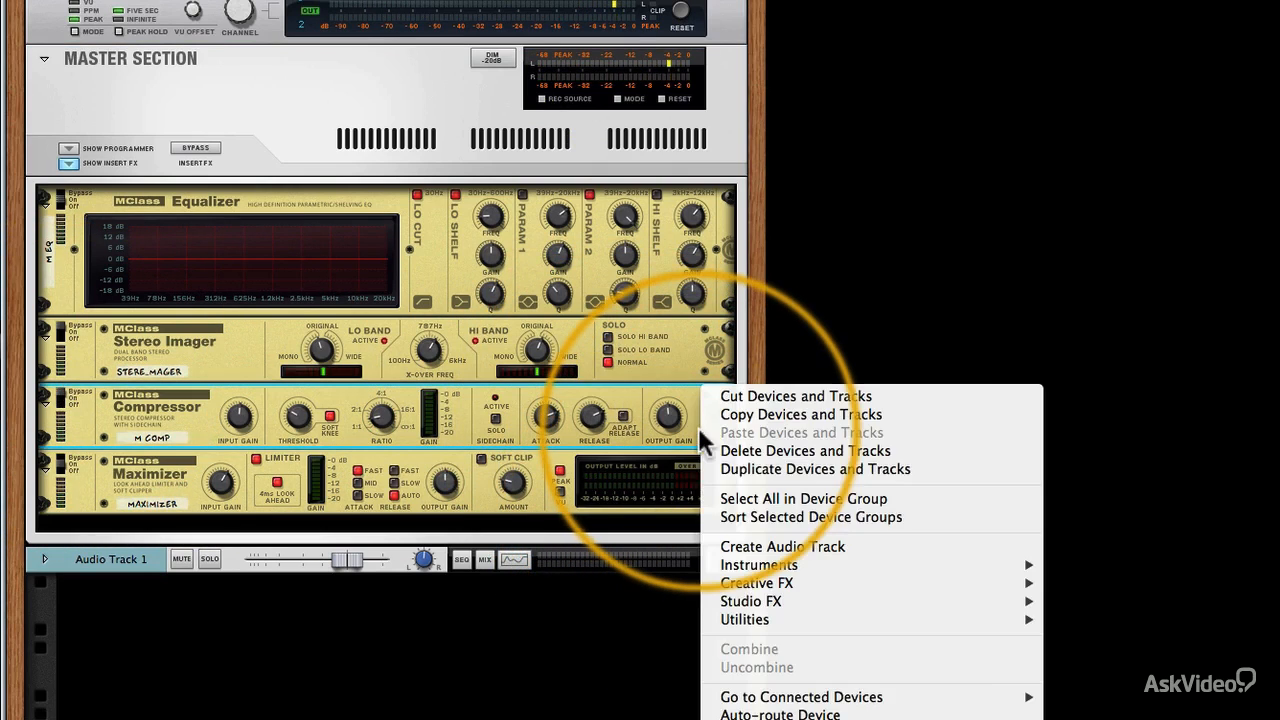
mouse_move(744, 602)
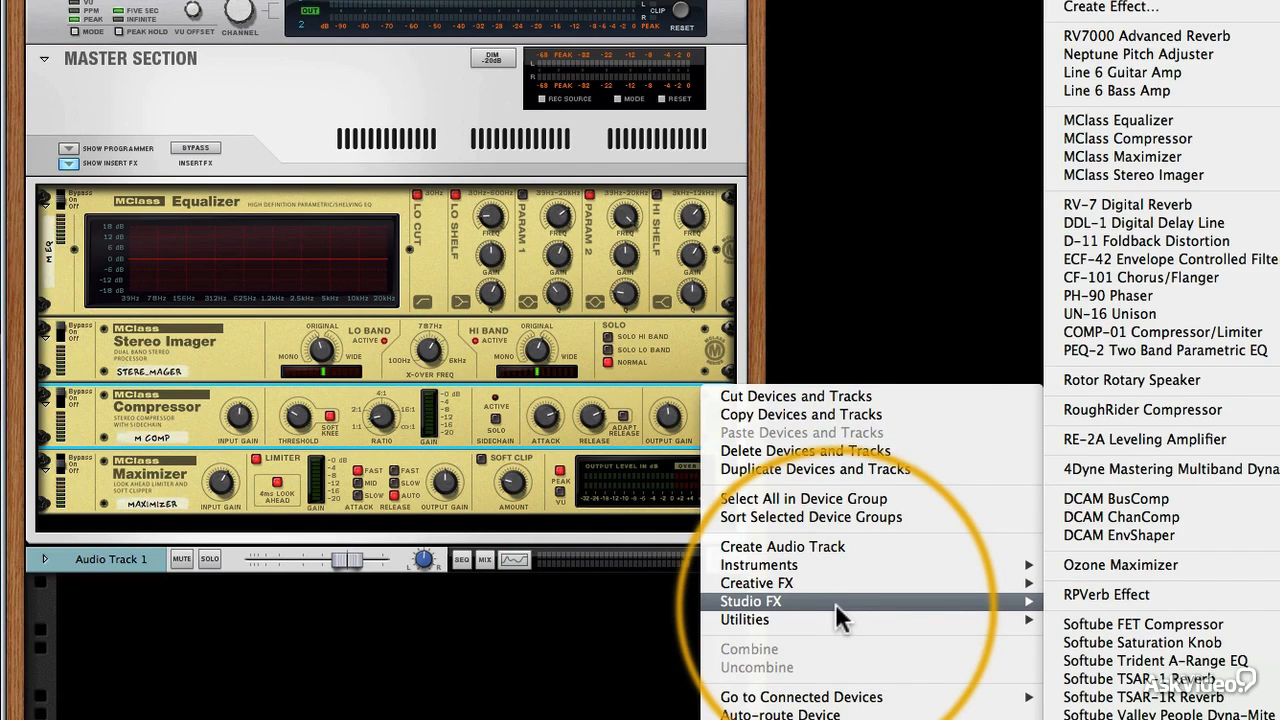
mouse_move(1141, 530)
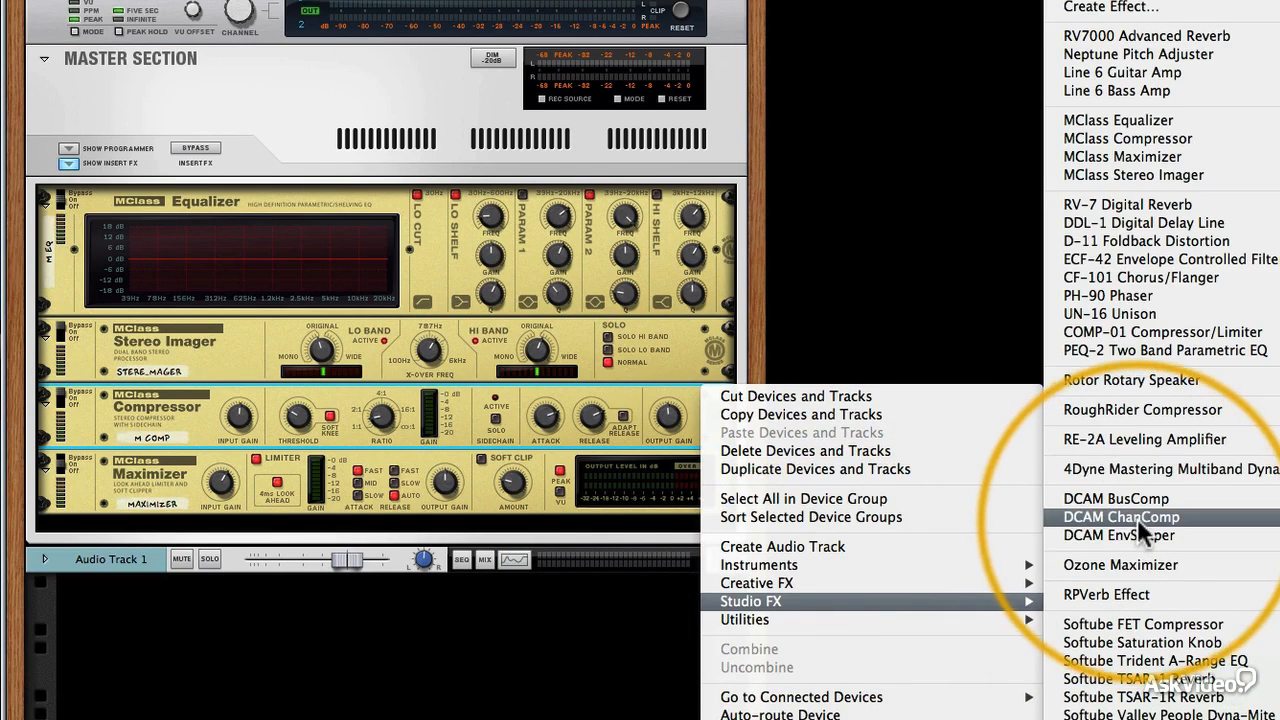
Add a DCAM BusComp between the MClass Compressor and the Maximizer
left_click(1116, 498)
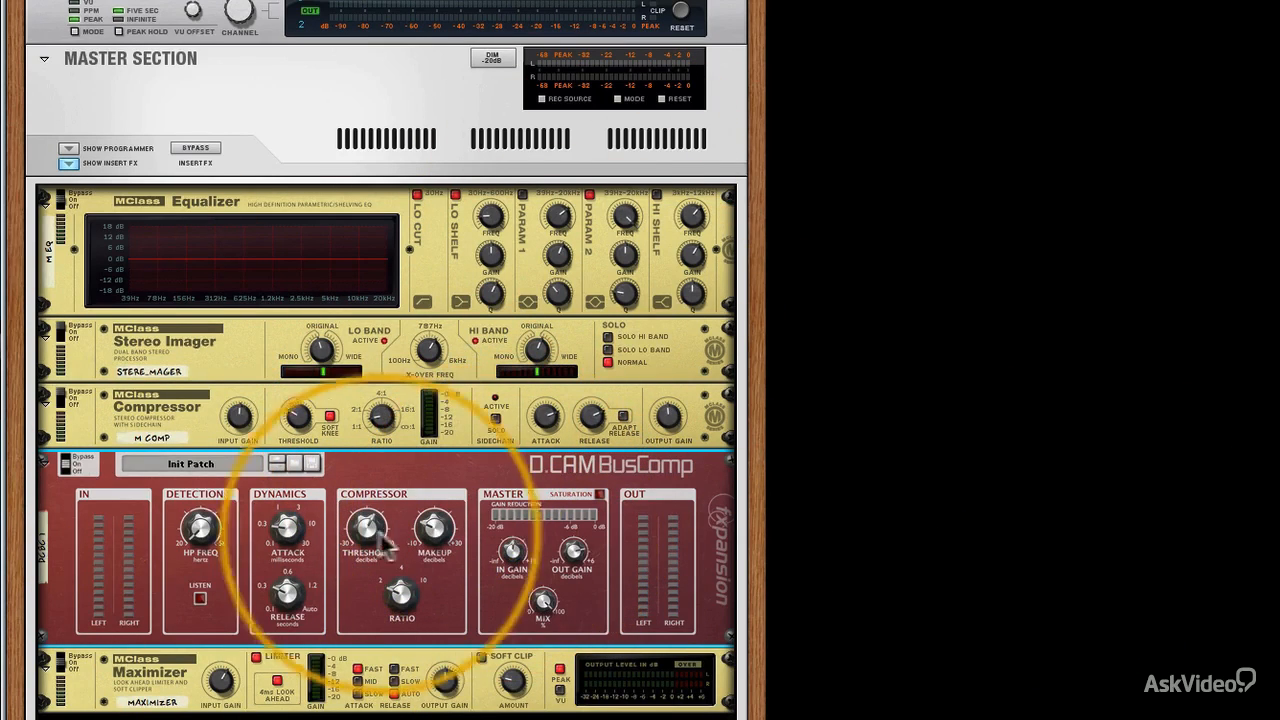
Adjust the BusComp attack and raise its threshold through 9.4 dB to about 13.3 dB
left_click_drag(432, 525, 432, 540)
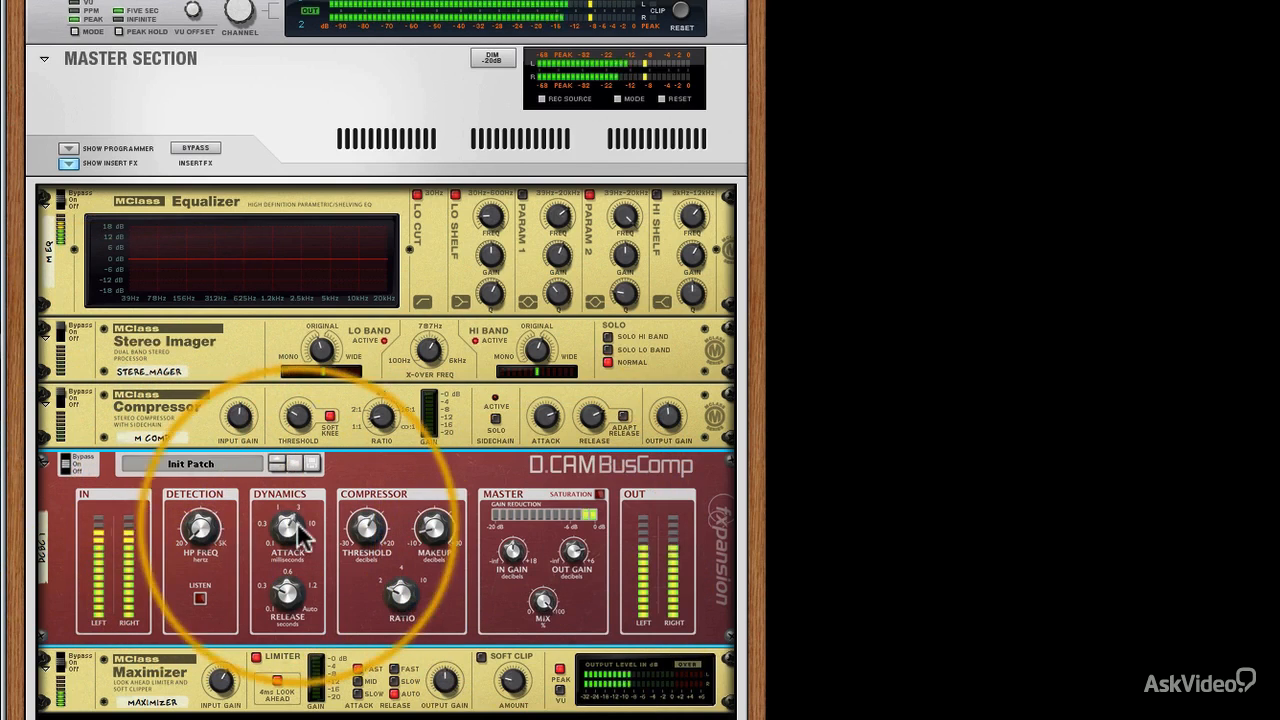
left_click_drag(432, 530, 432, 540)
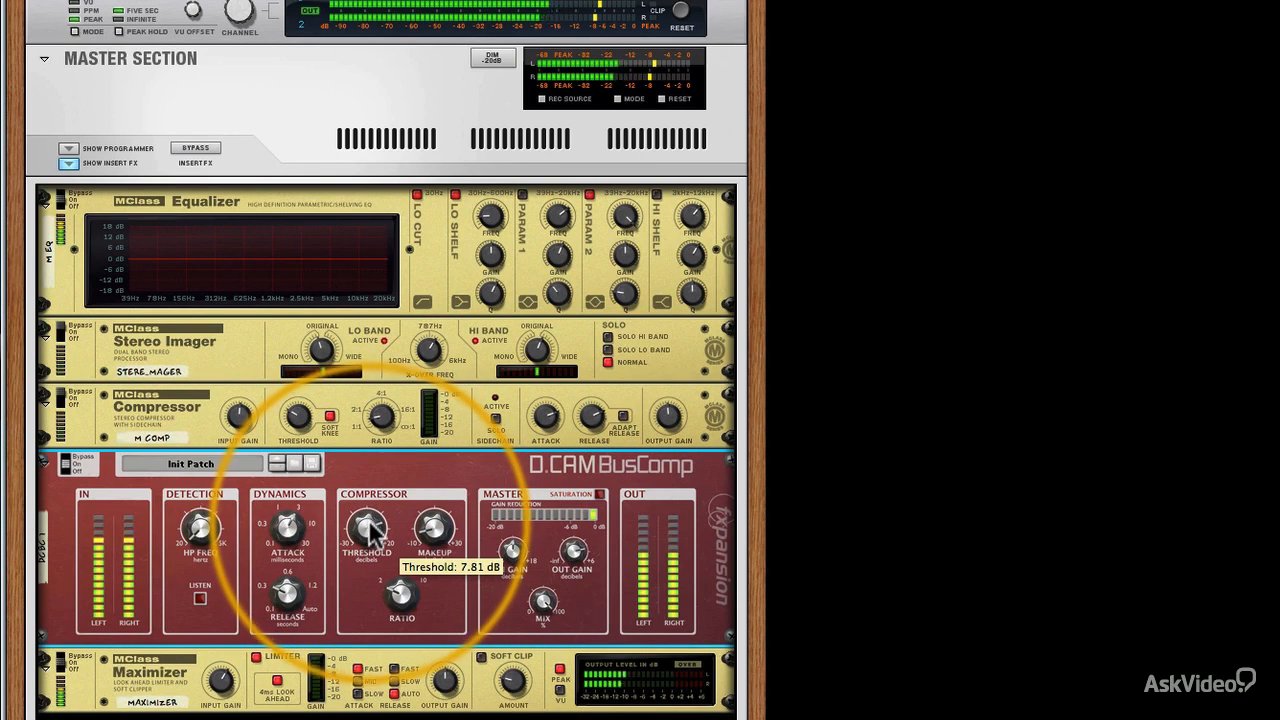
left_click_drag(367, 530, 367, 545)
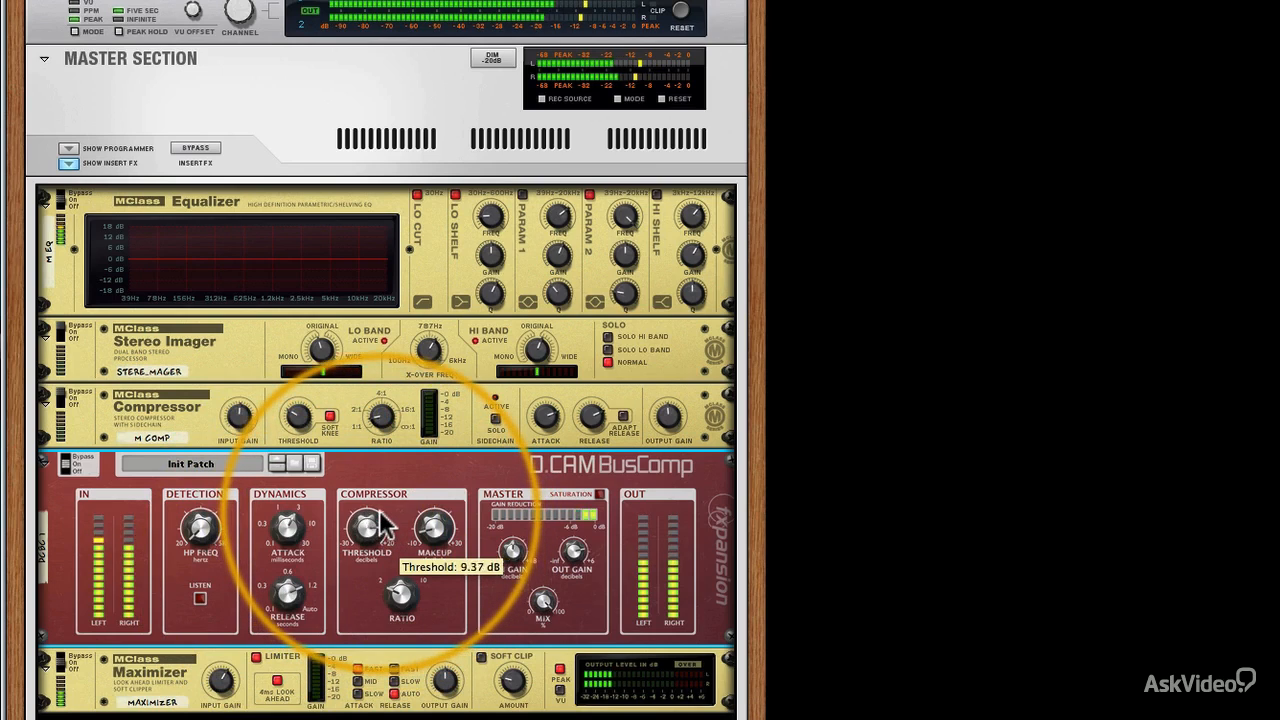
left_click_drag(367, 530, 375, 515)
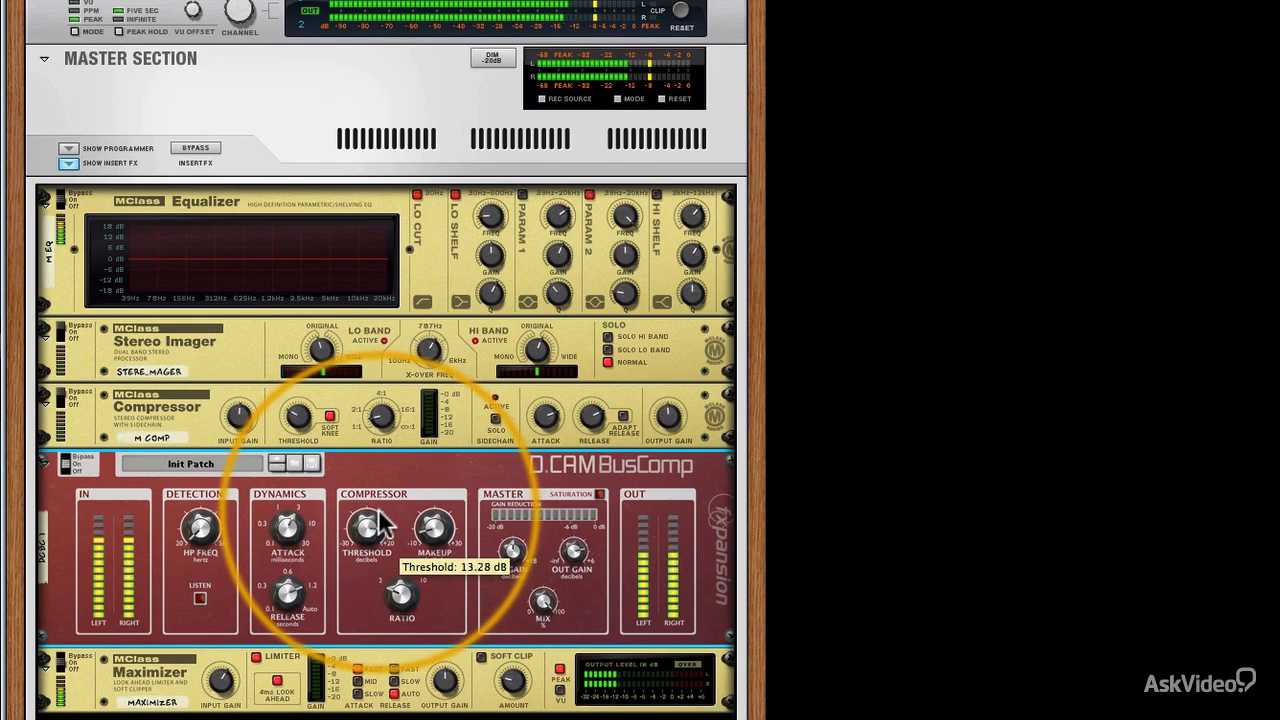
left_click_drag(368, 528, 368, 555)
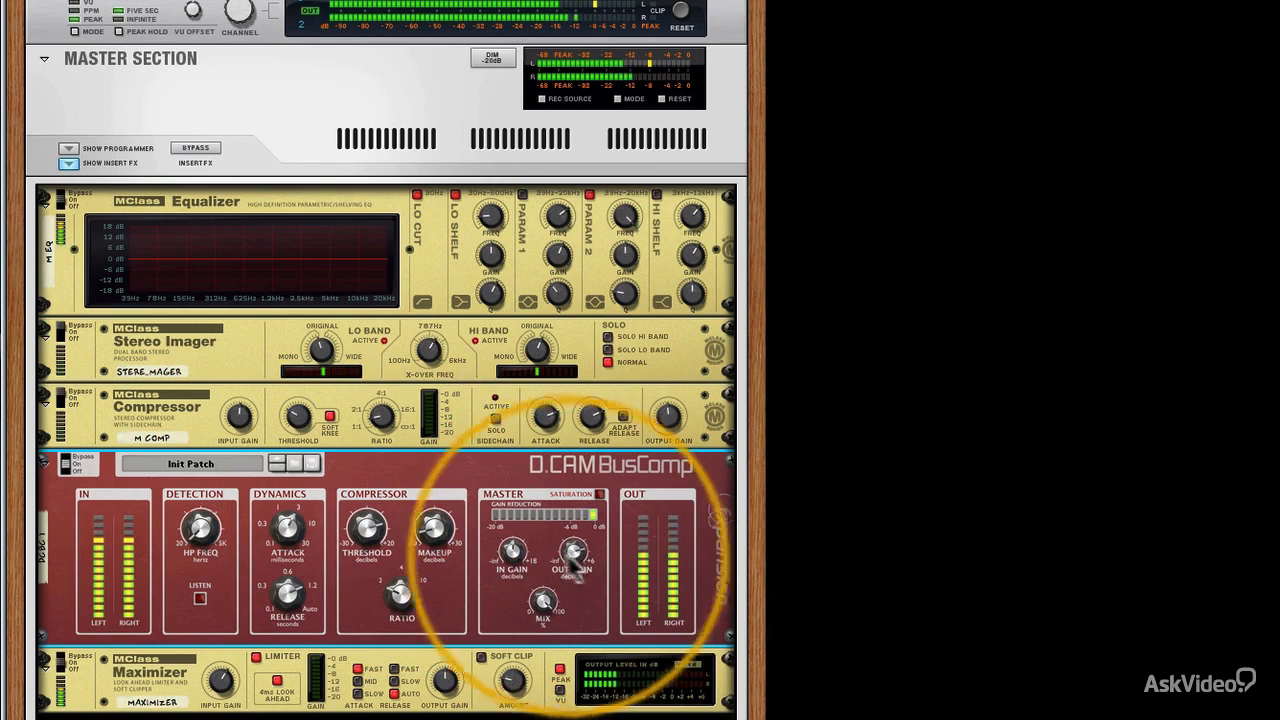
Raise the BusComp makeup gain to about −1.9 dB and adjust its wet/dry mix
left_click_drag(435, 530, 435, 520)
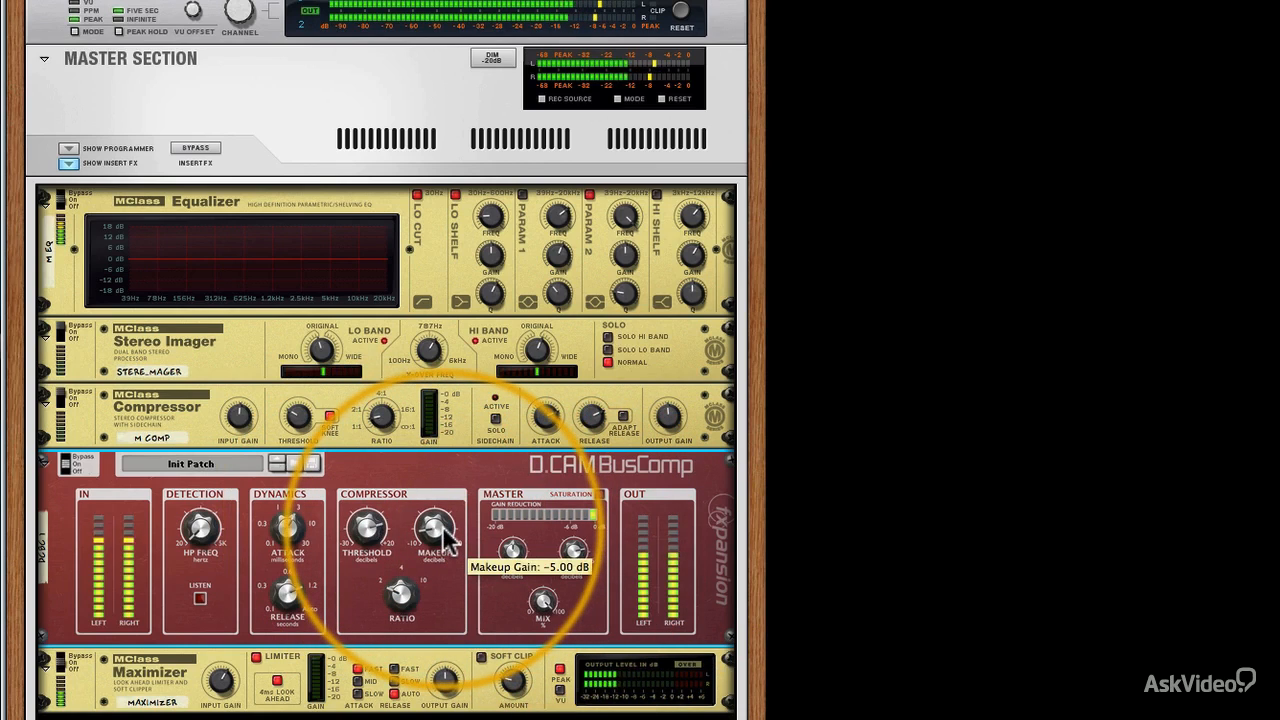
left_click_drag(435, 530, 445, 510)
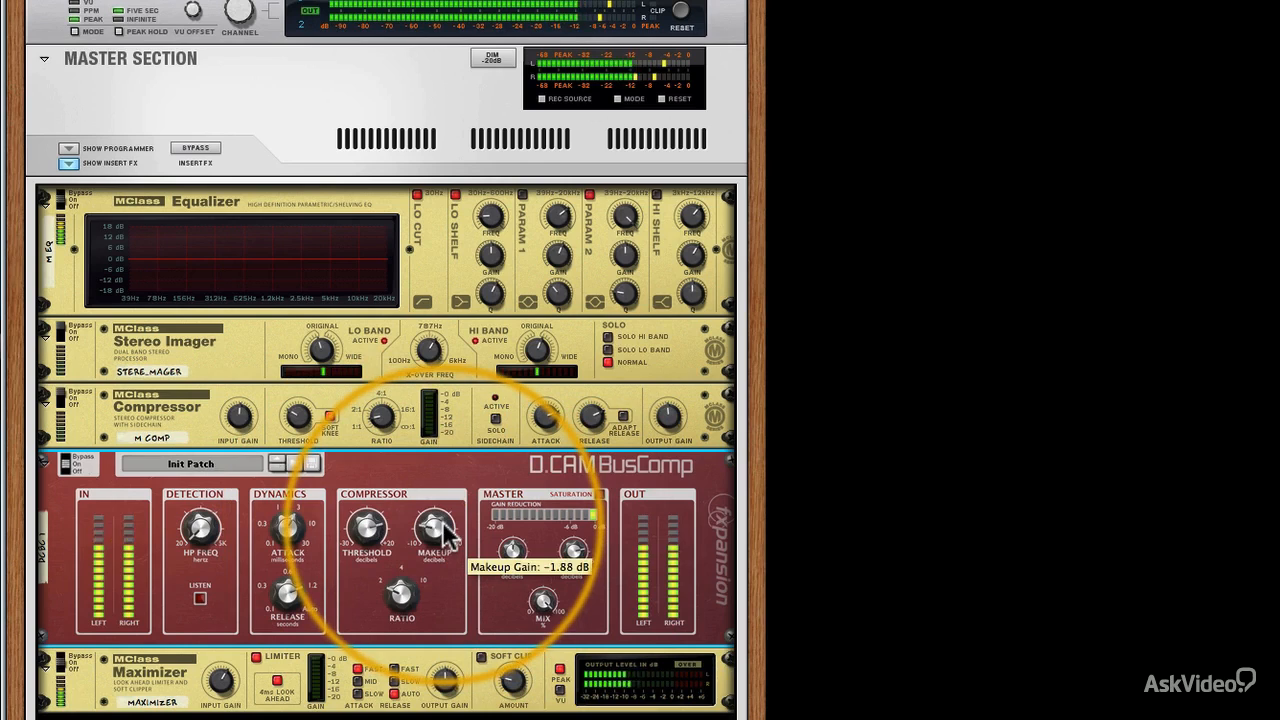
left_click_drag(437, 525, 437, 515)
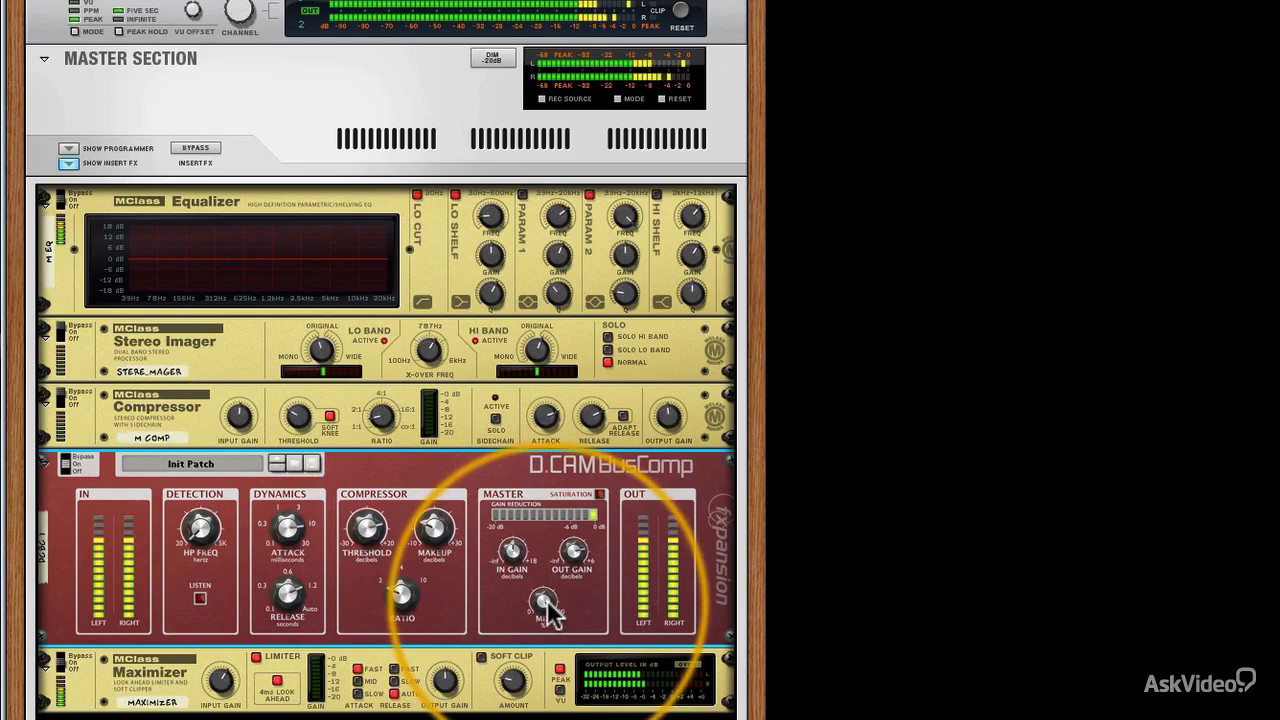
left_click_drag(545, 605, 545, 625)
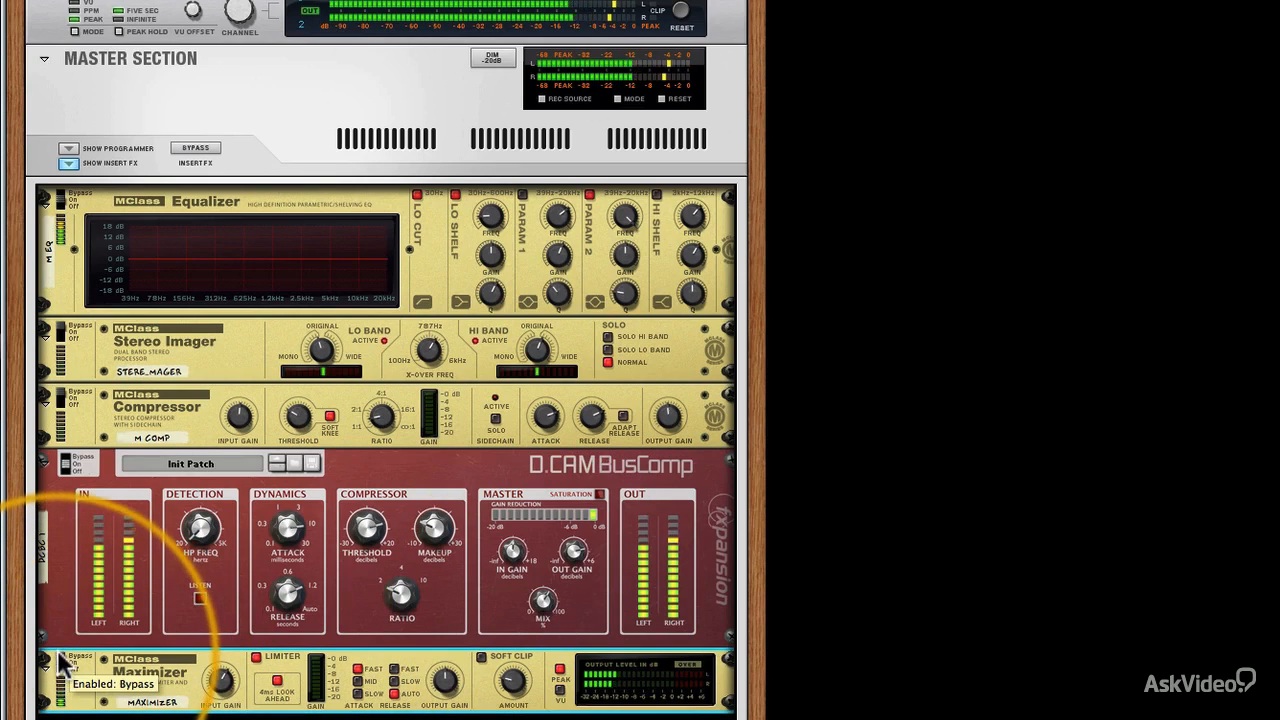
mouse_move(450, 702)
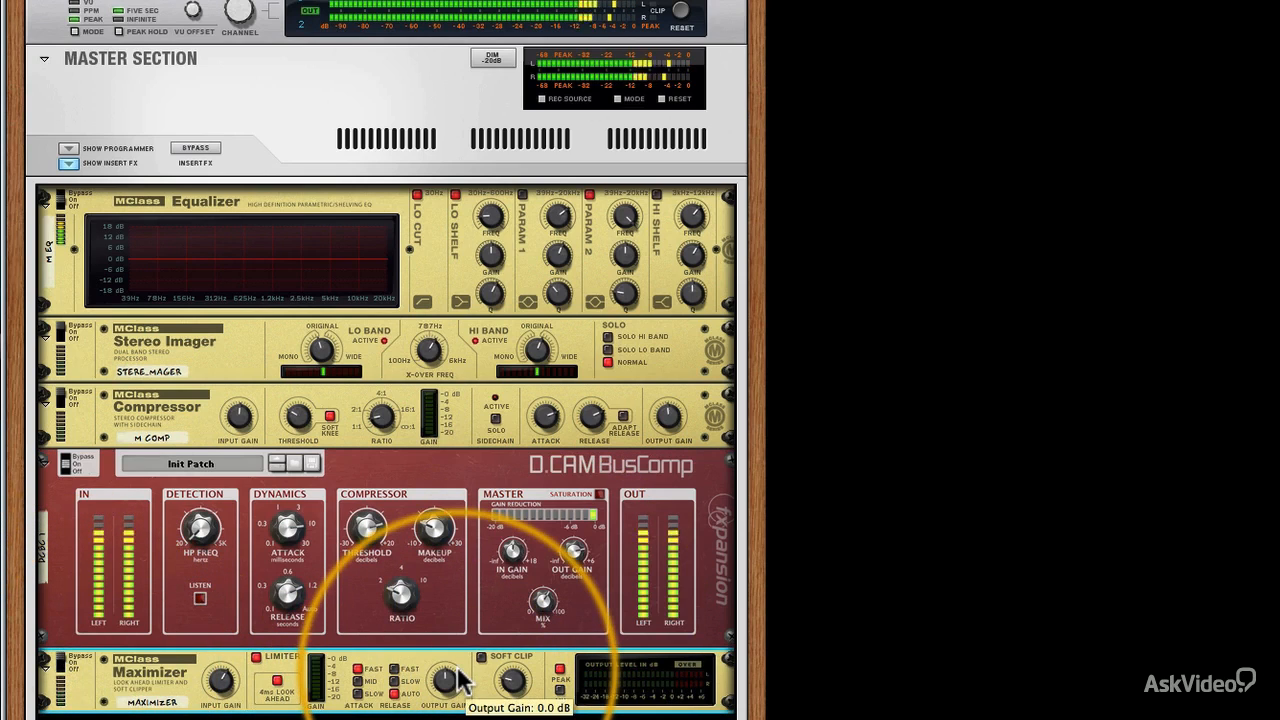